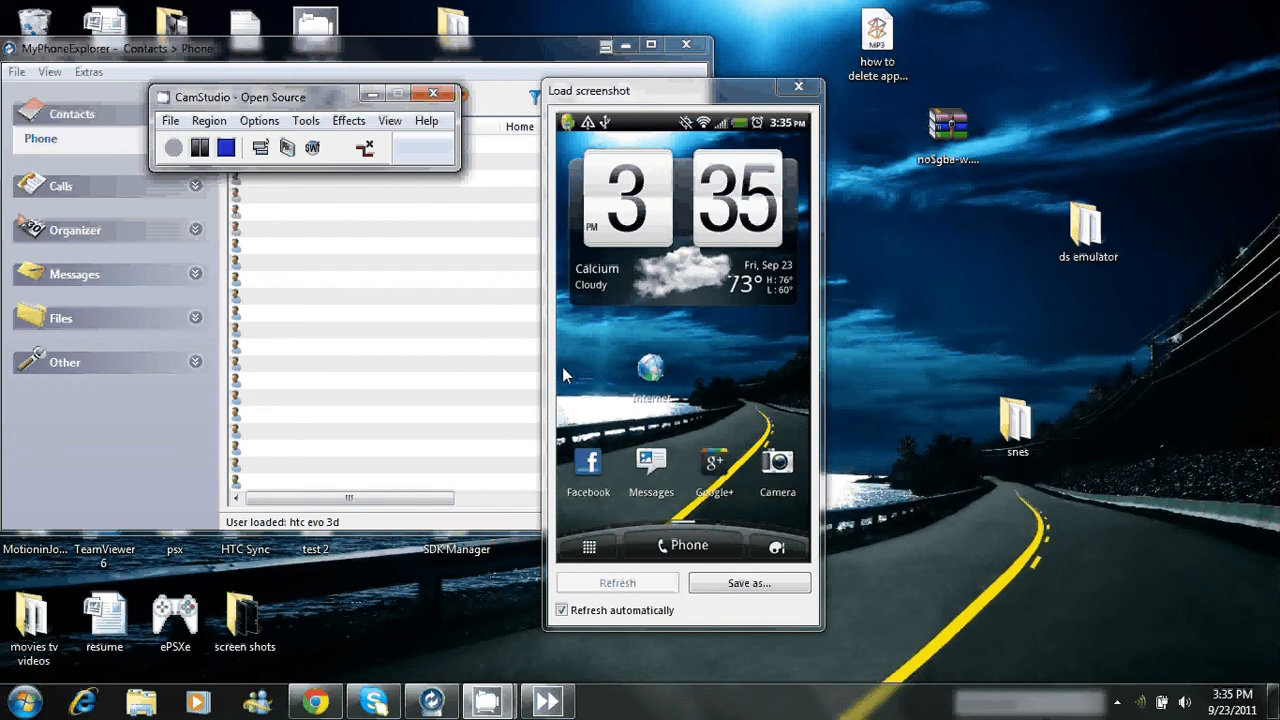
mouse_move(637, 395)
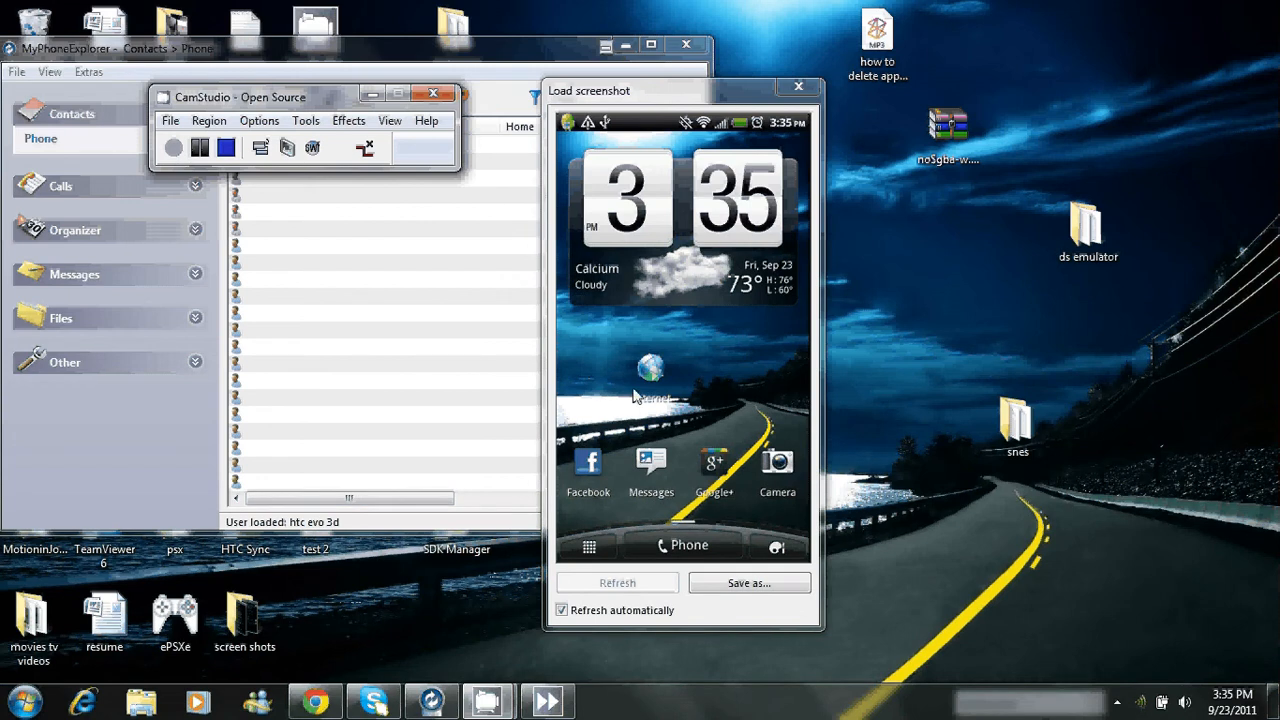
mouse_move(610, 432)
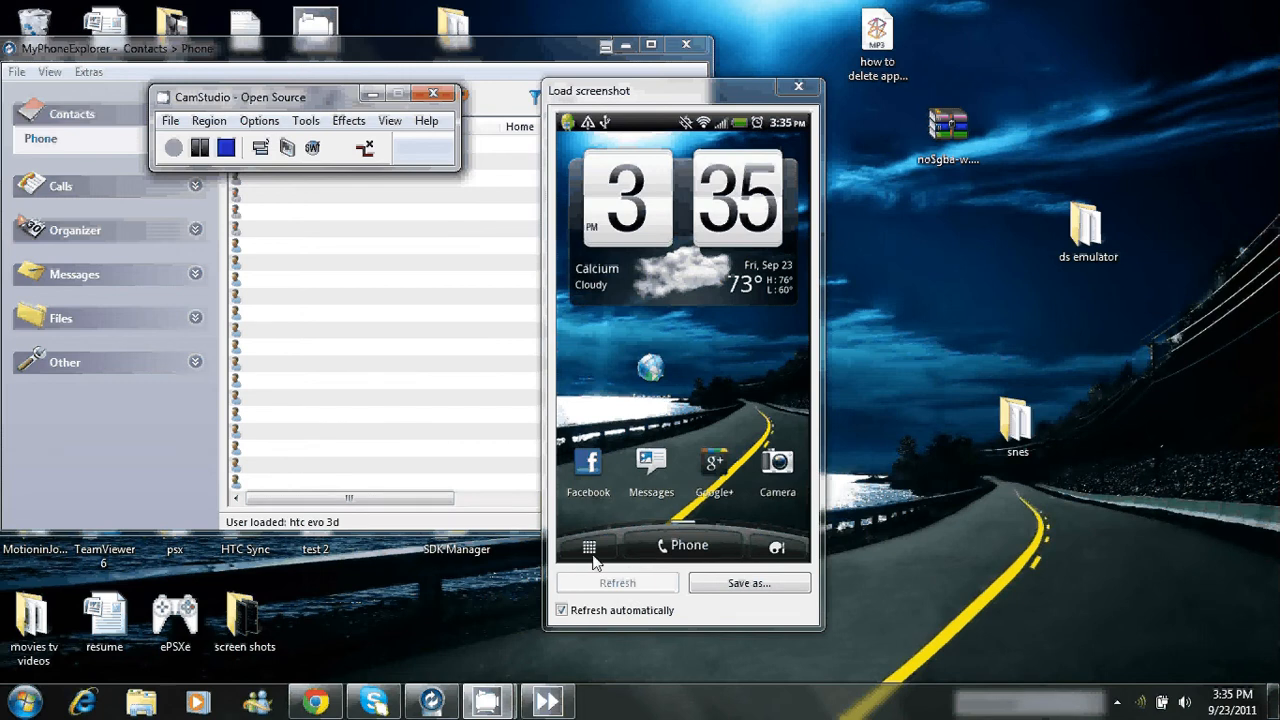
Step: Open Settings from the phone's app drawer and scroll down to the Applications entry
left_click(588, 546)
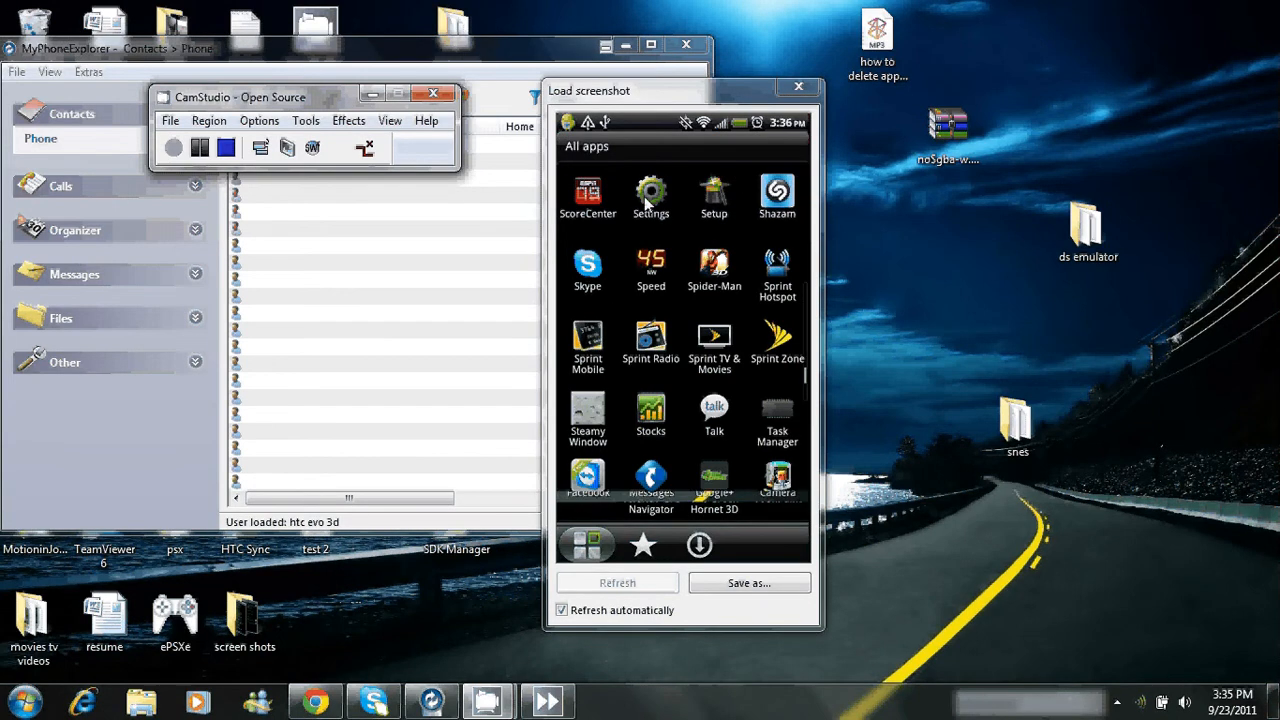
left_click(650, 196)
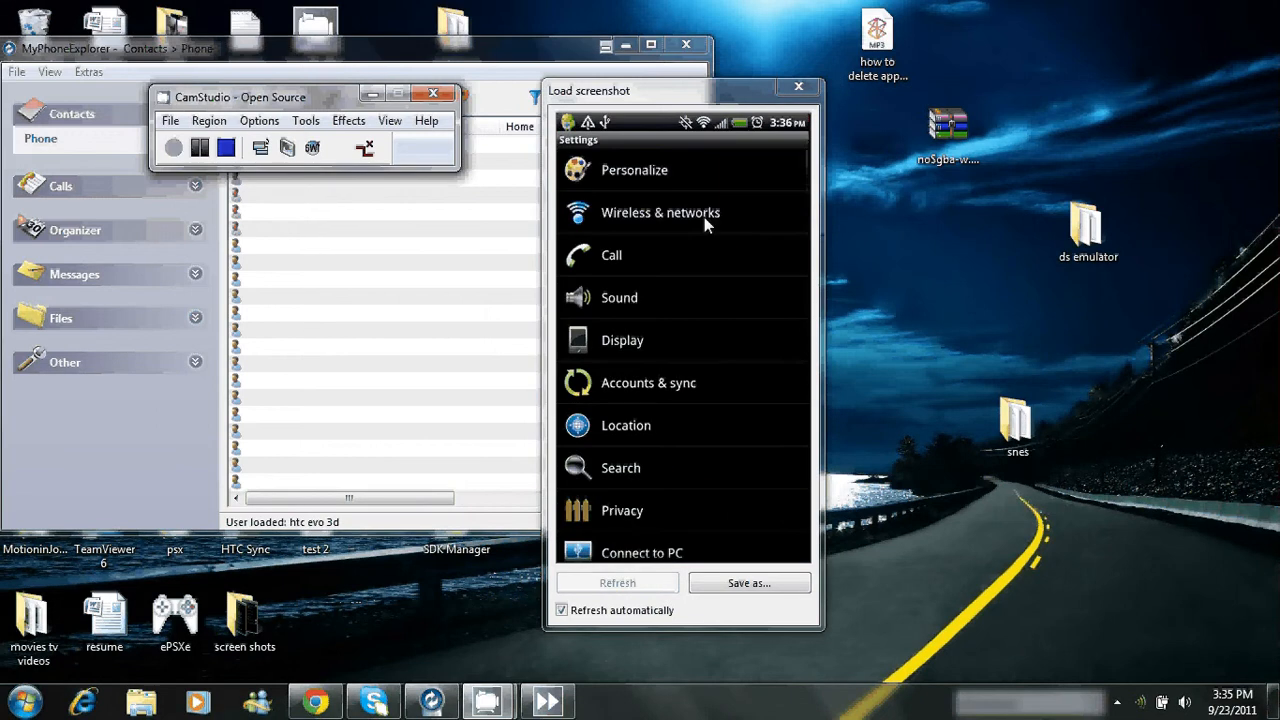
mouse_move(705, 218)
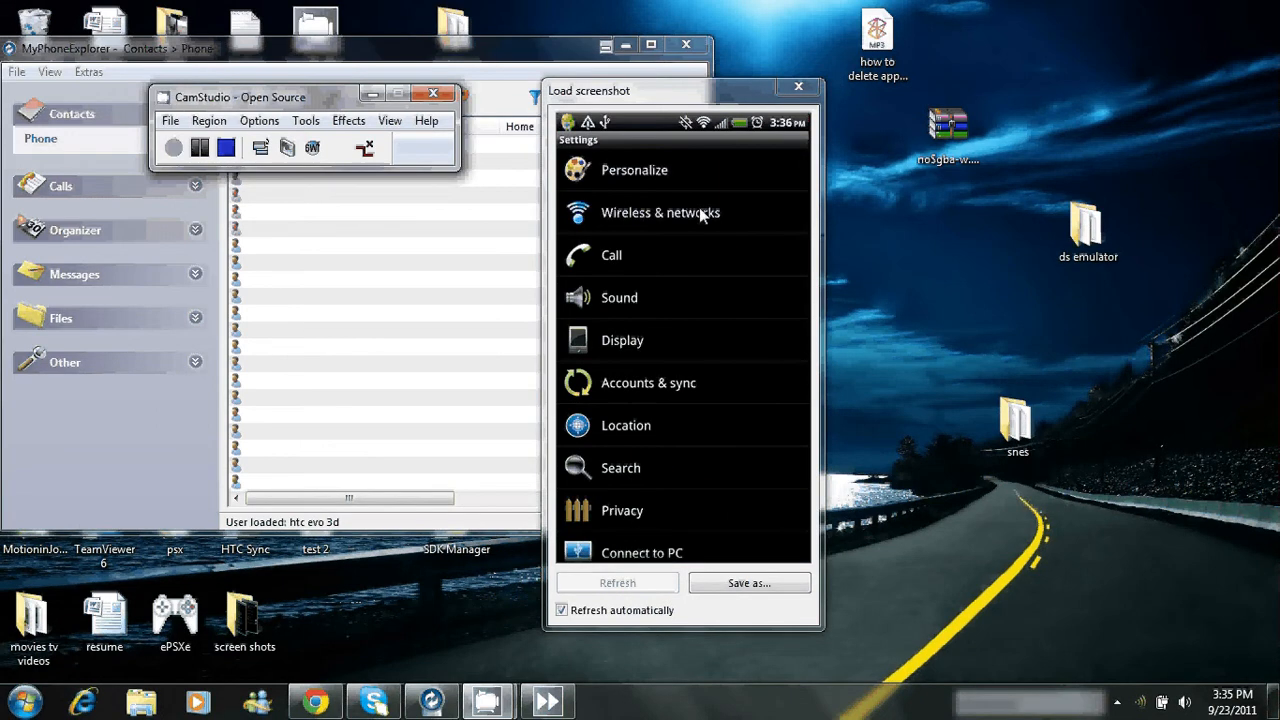
mouse_move(678, 340)
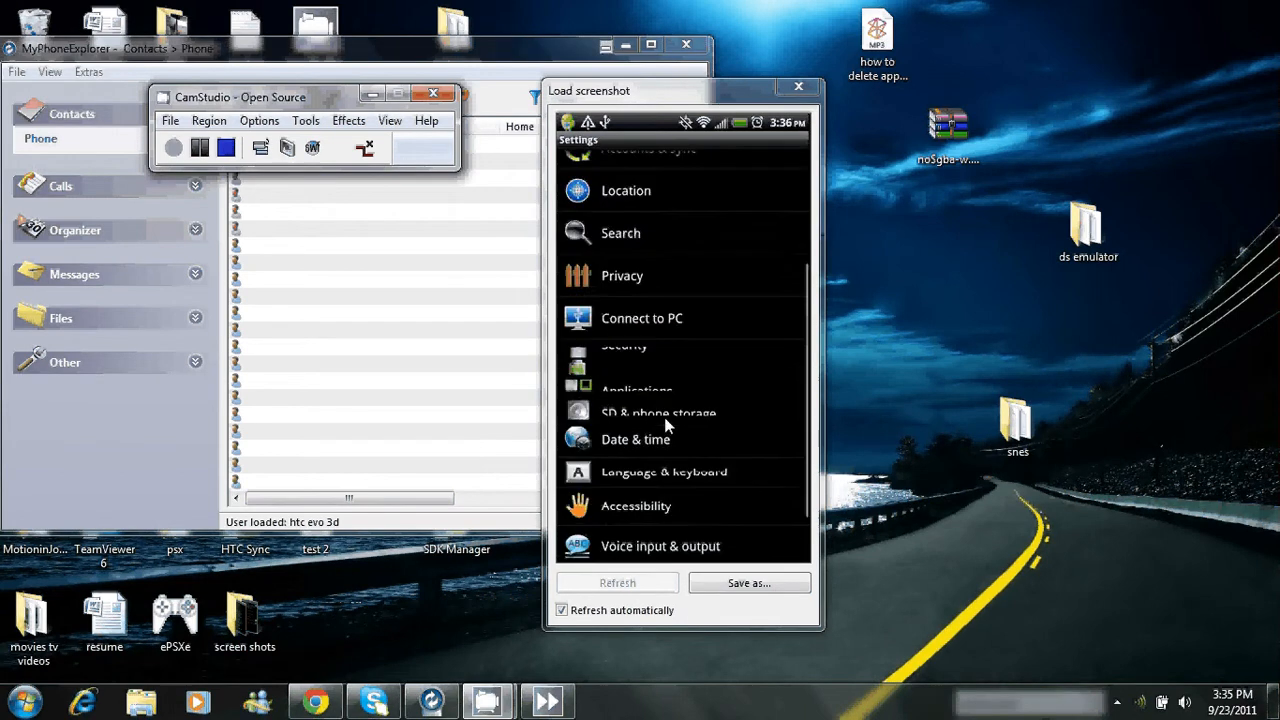
scroll("down", 3)
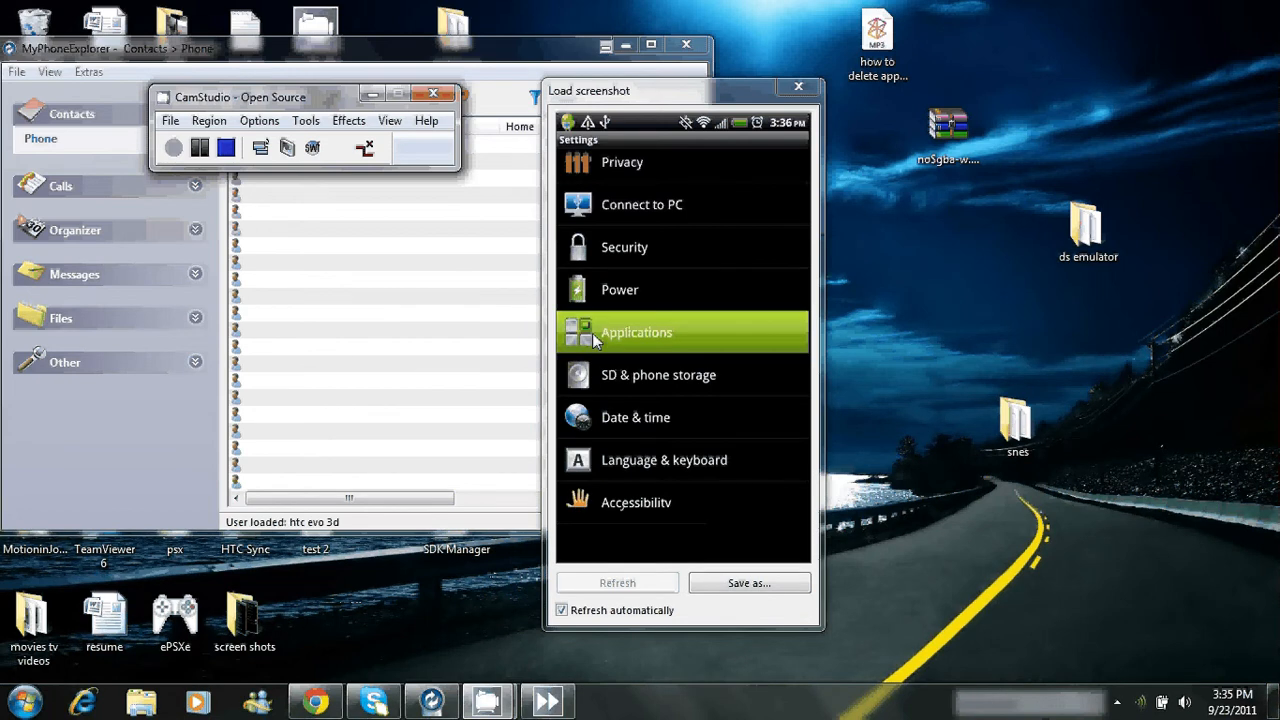
Step: Open the Applications page in the phone's Settings list
left_click(636, 332)
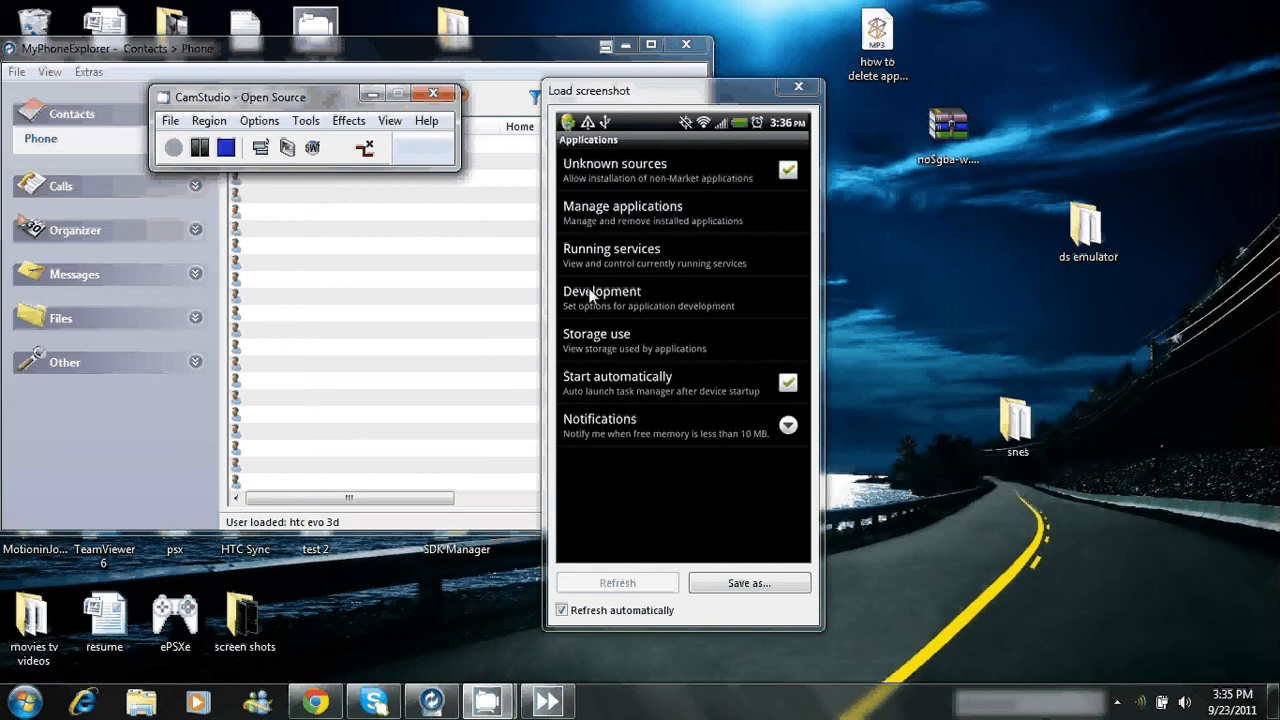
mouse_move(665, 228)
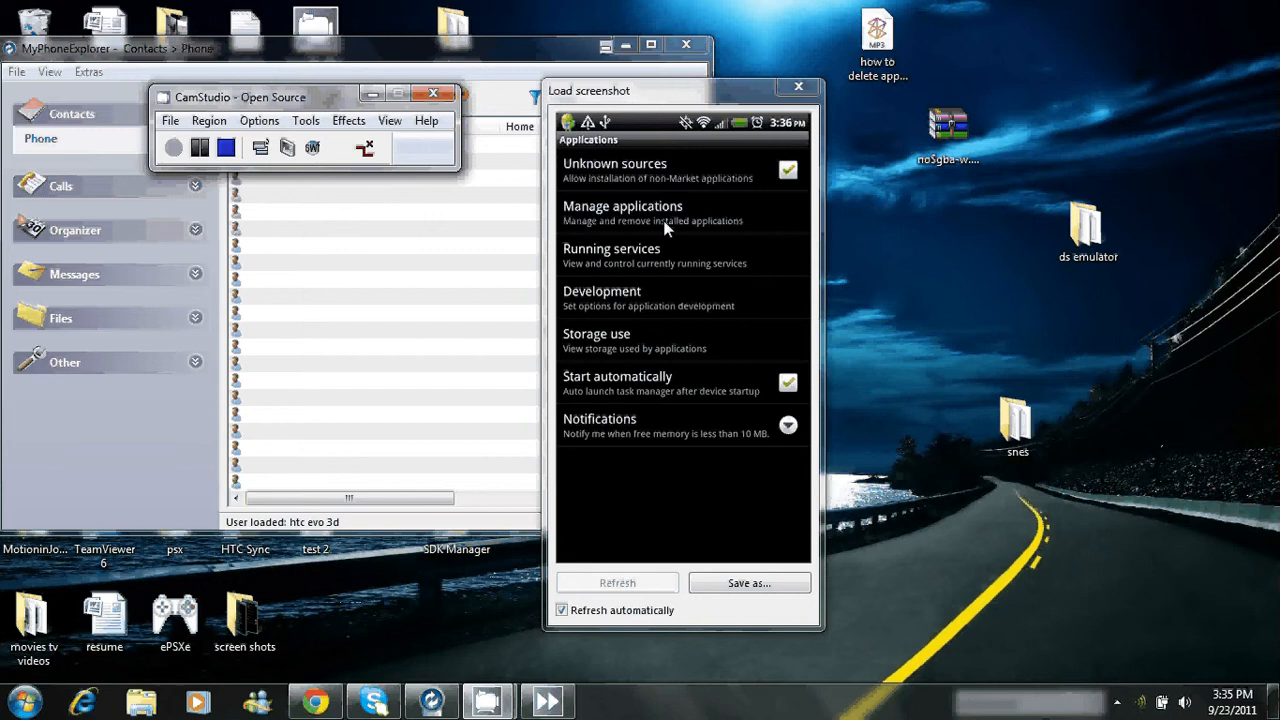
Step: Open Manage applications and scroll the All list past Angry Birds to ArmySniper
left_click(622, 213)
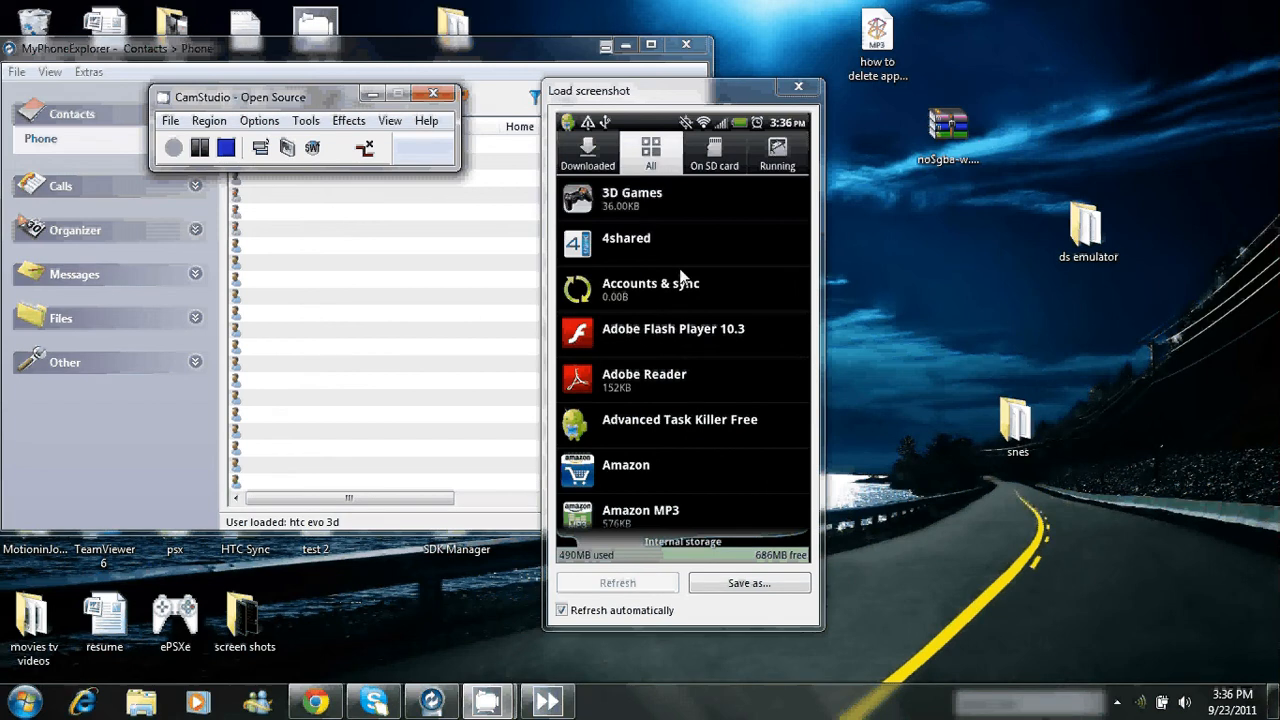
mouse_move(685, 328)
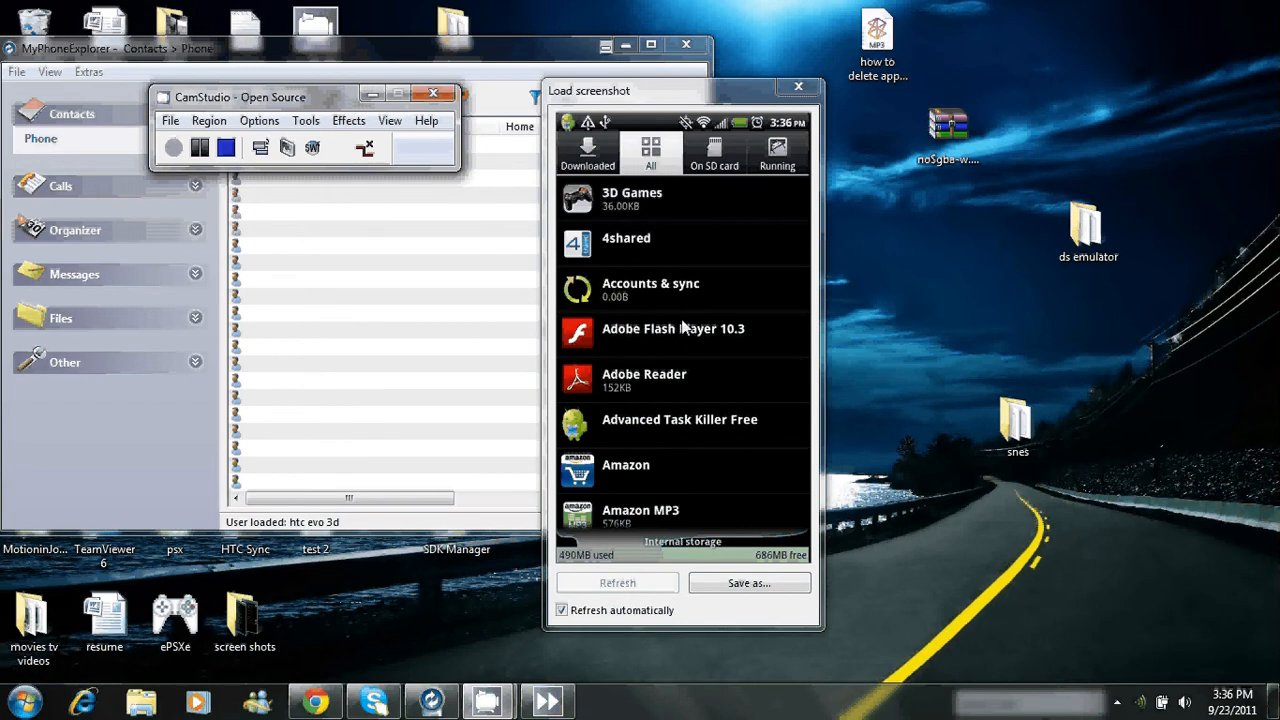
scroll("down", 3)
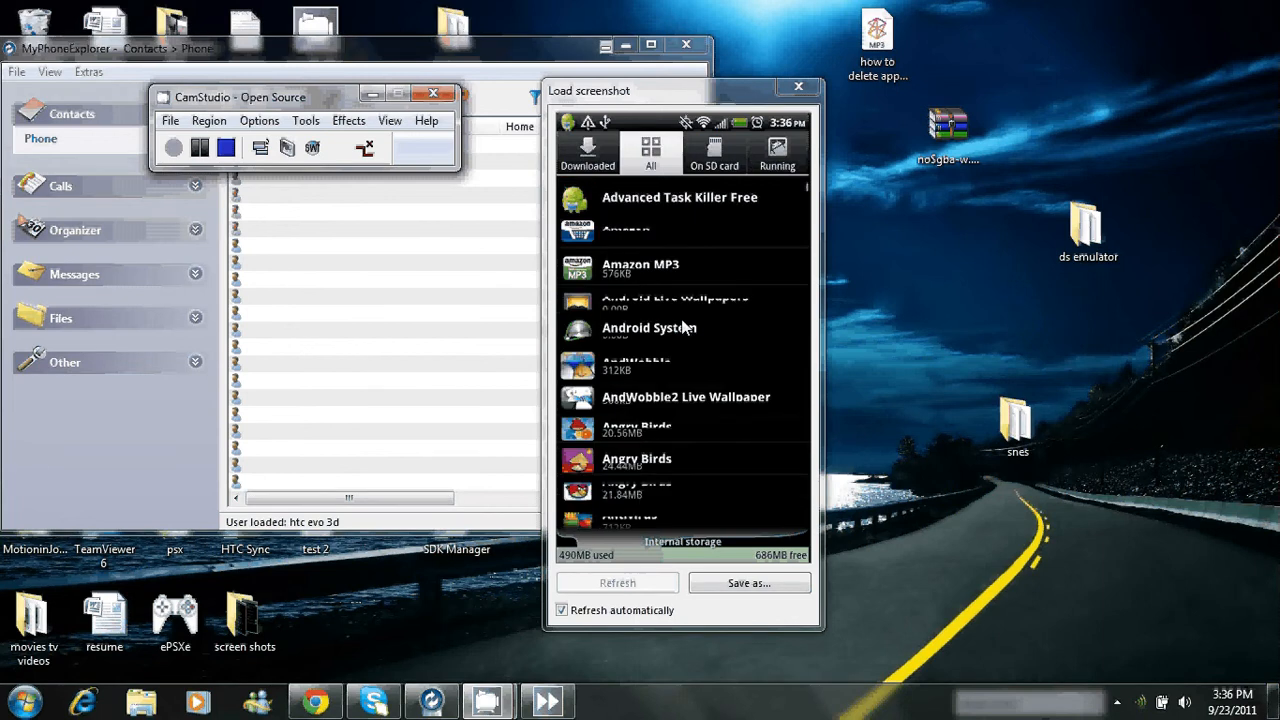
scroll("down", 3)
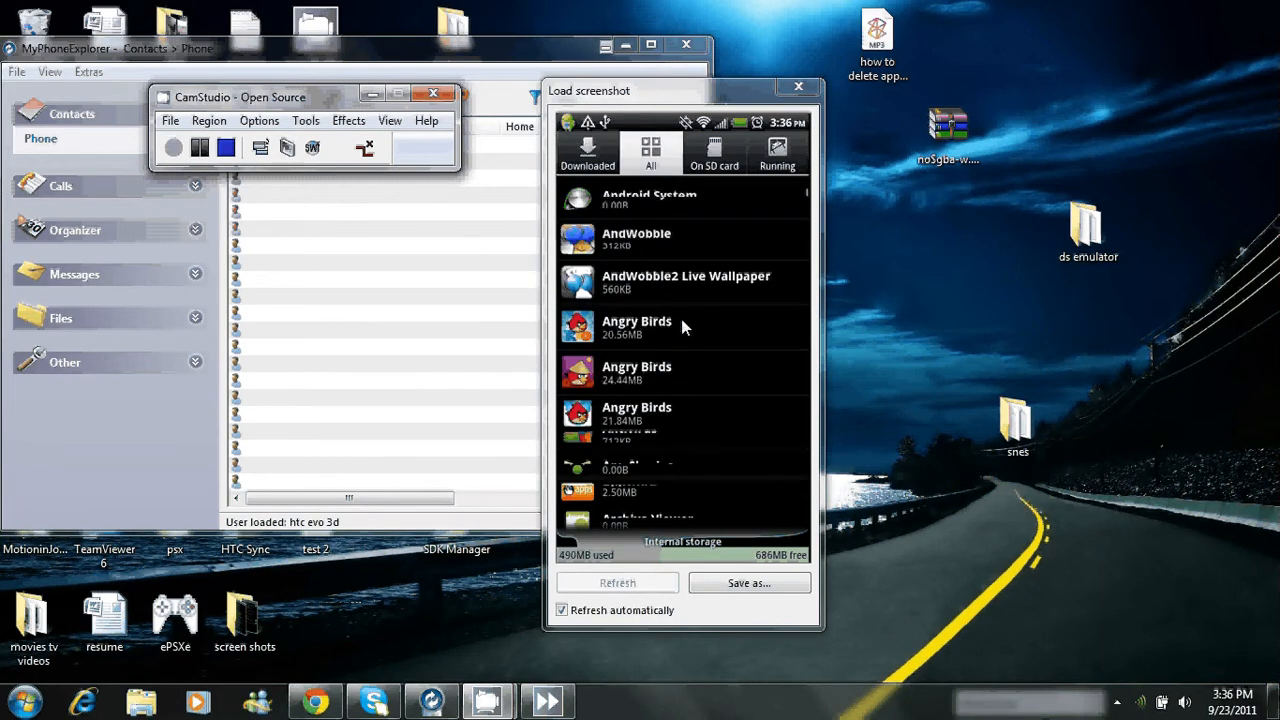
scroll("down", 3)
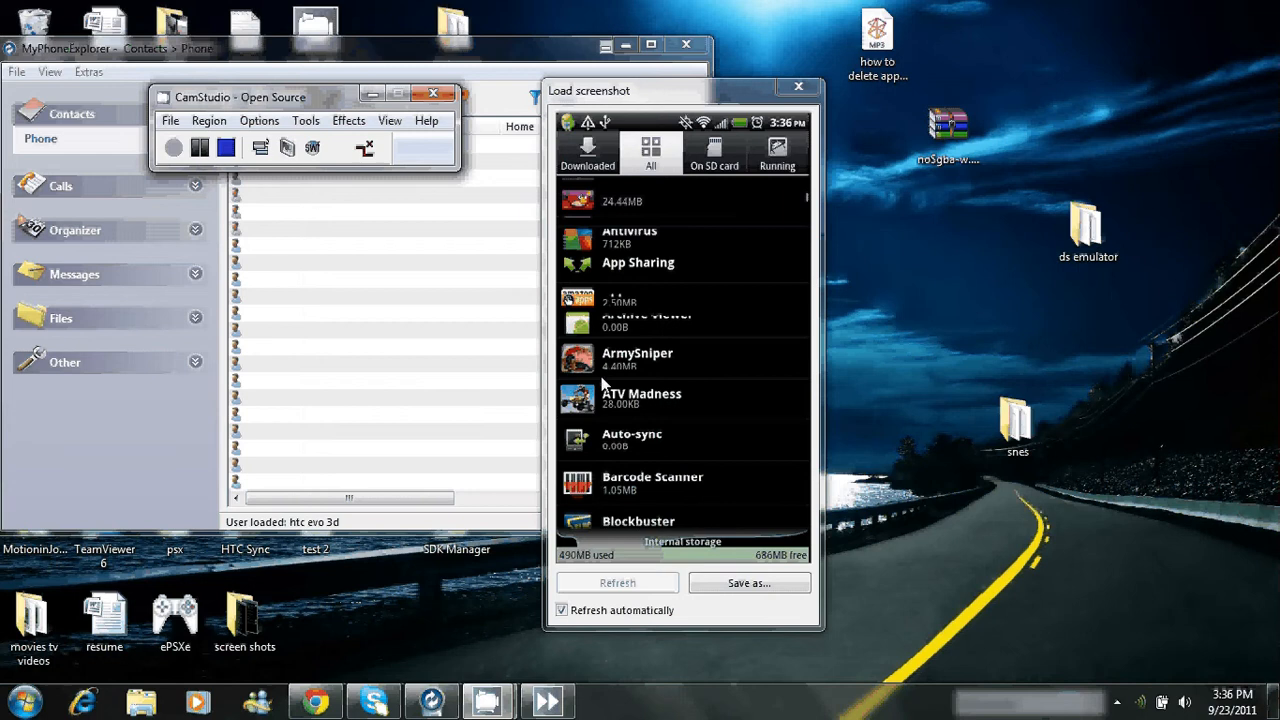
scroll("down", 3)
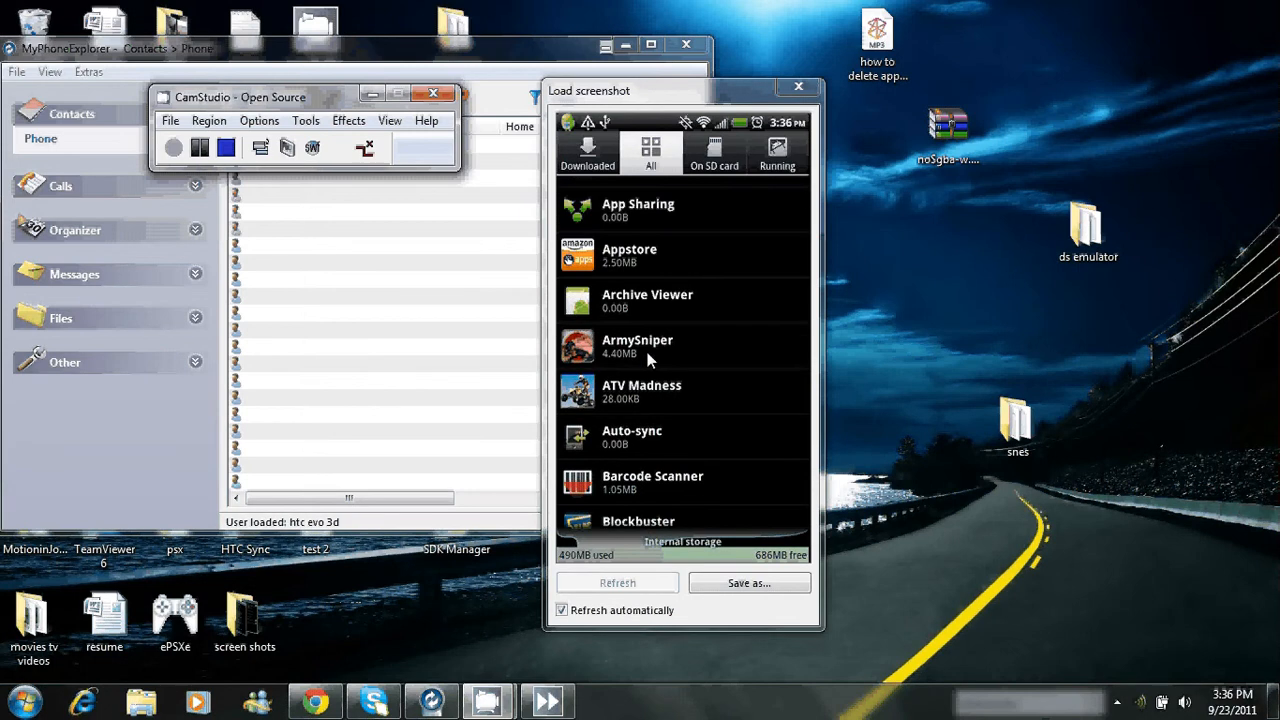
Step: Open ArmySniper's app info page and choose Uninstall
left_click(637, 345)
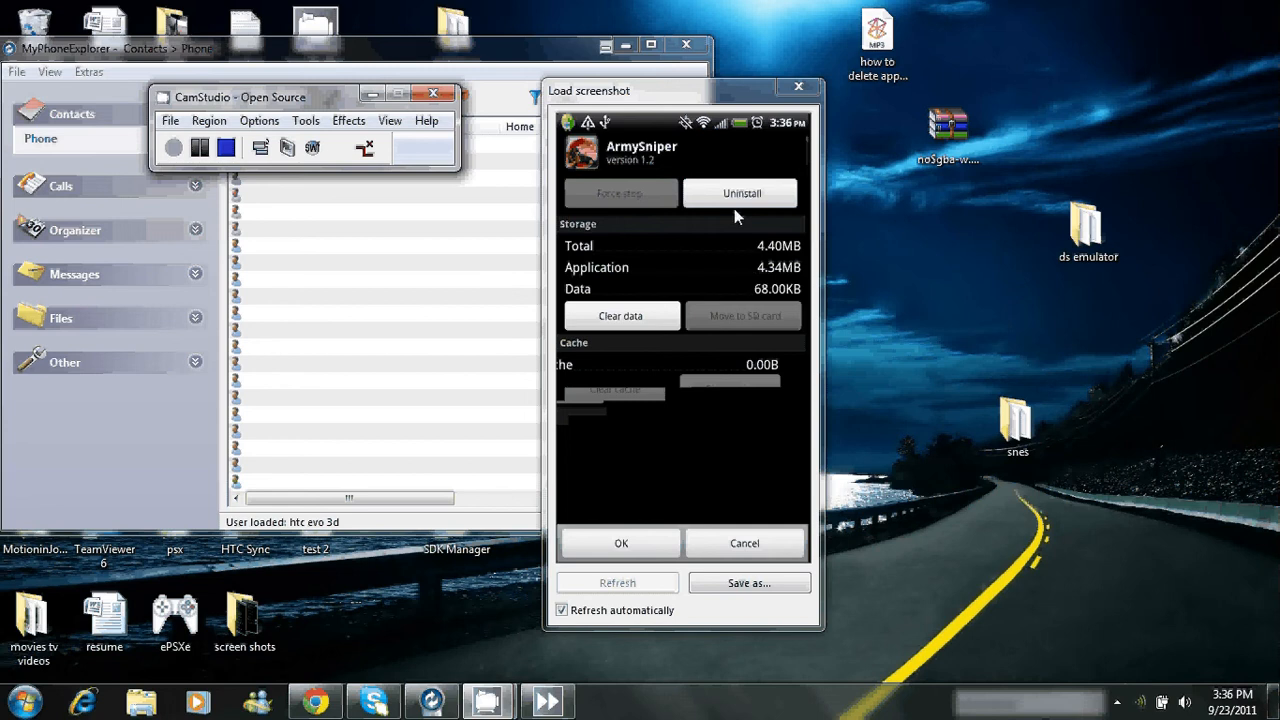
left_click(741, 193)
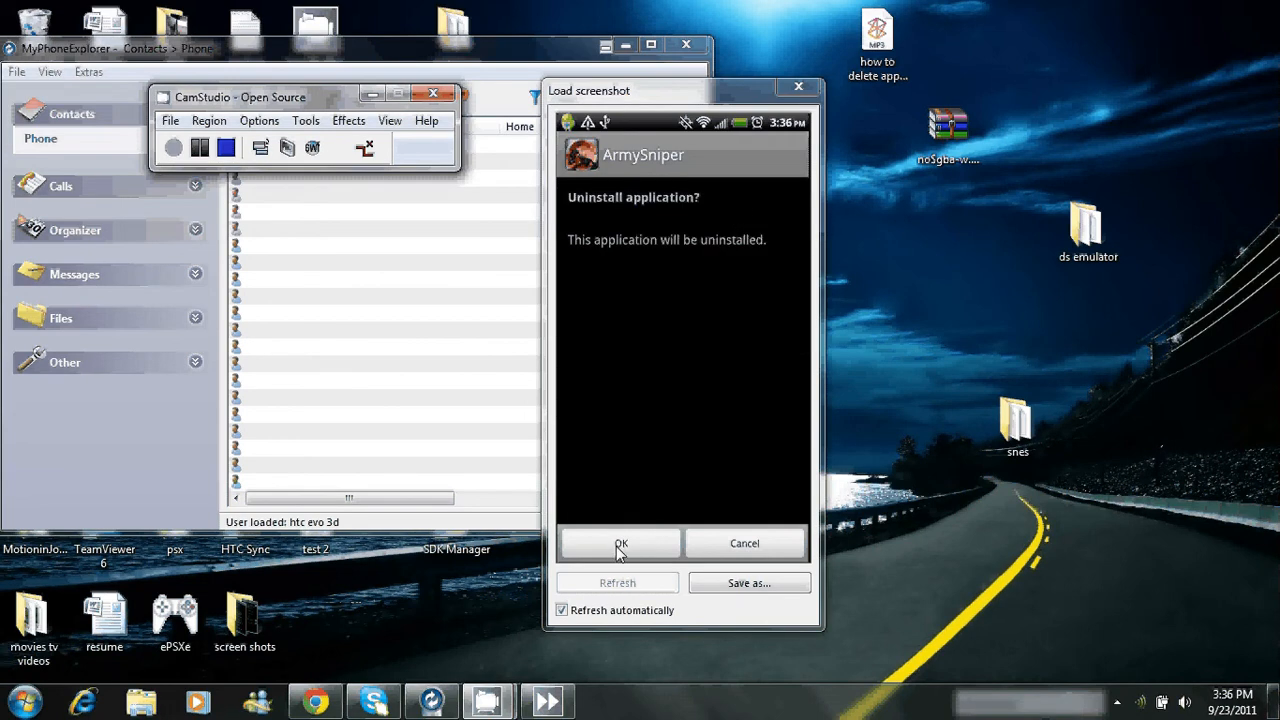
Step: Confirm uninstalling ArmySniper and dismiss the Uninstall finished screen, returning to All apps
left_click(620, 543)
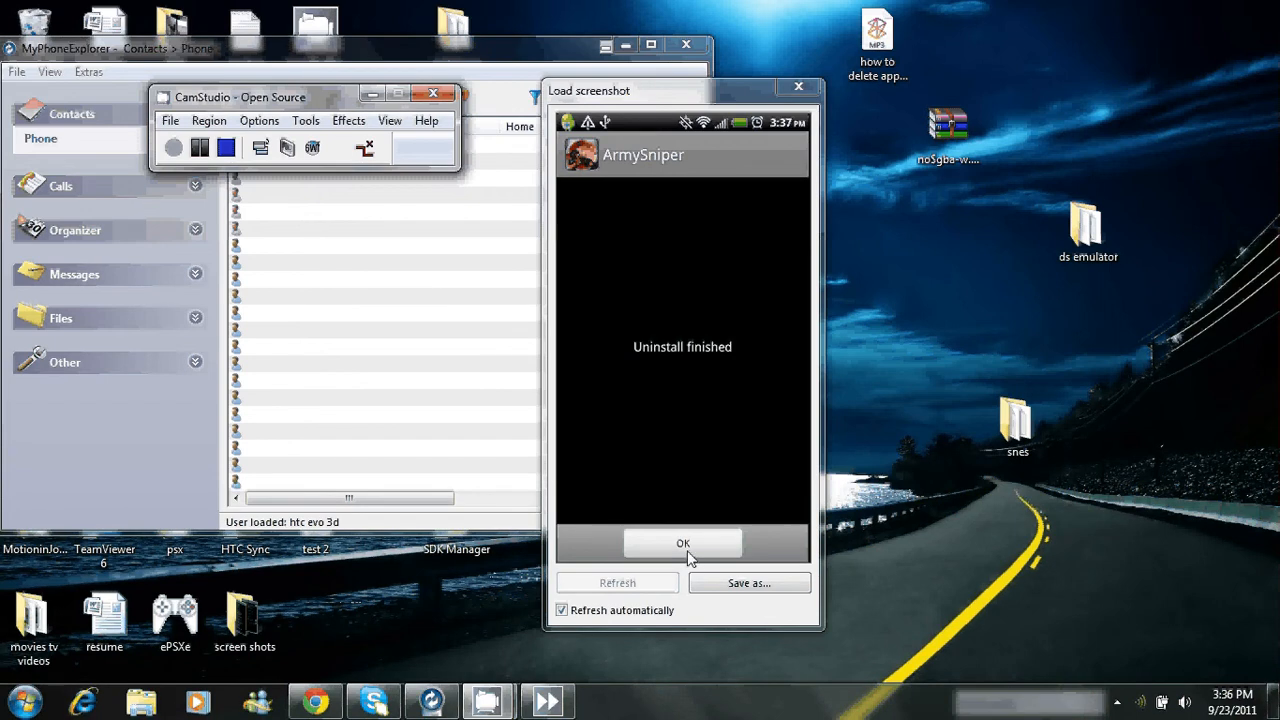
left_click(683, 543)
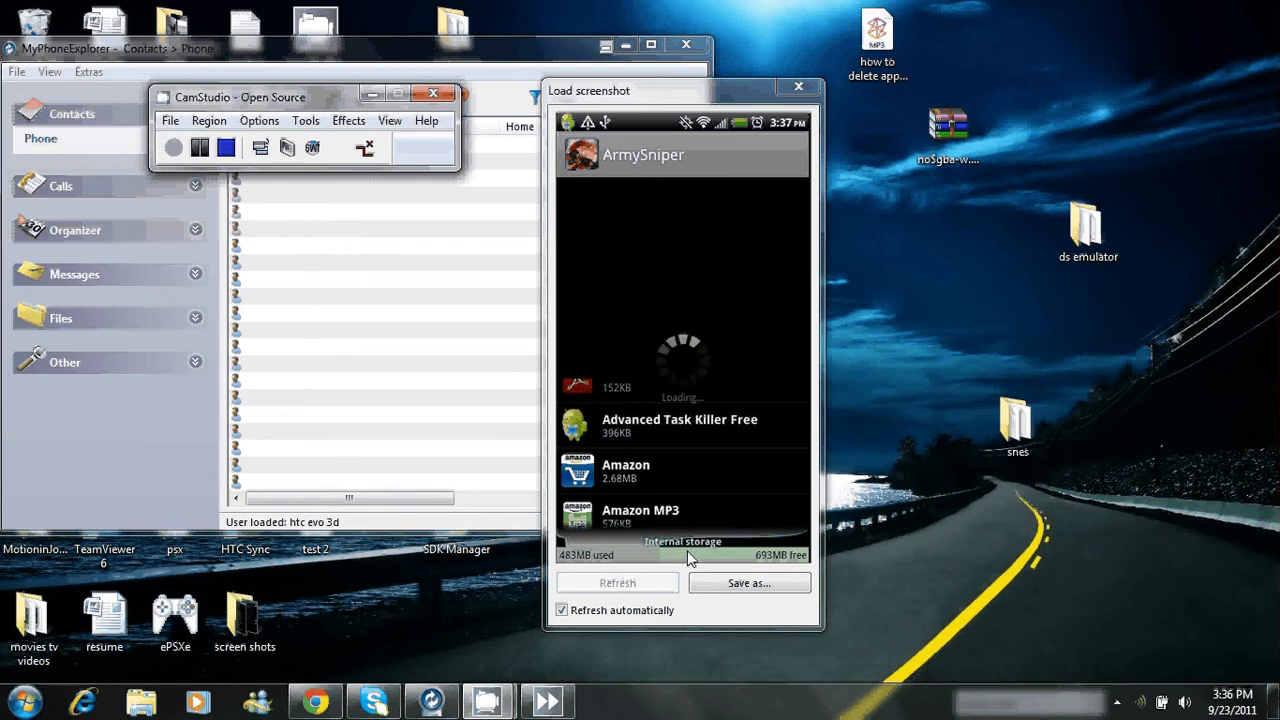
left_click(650, 150)
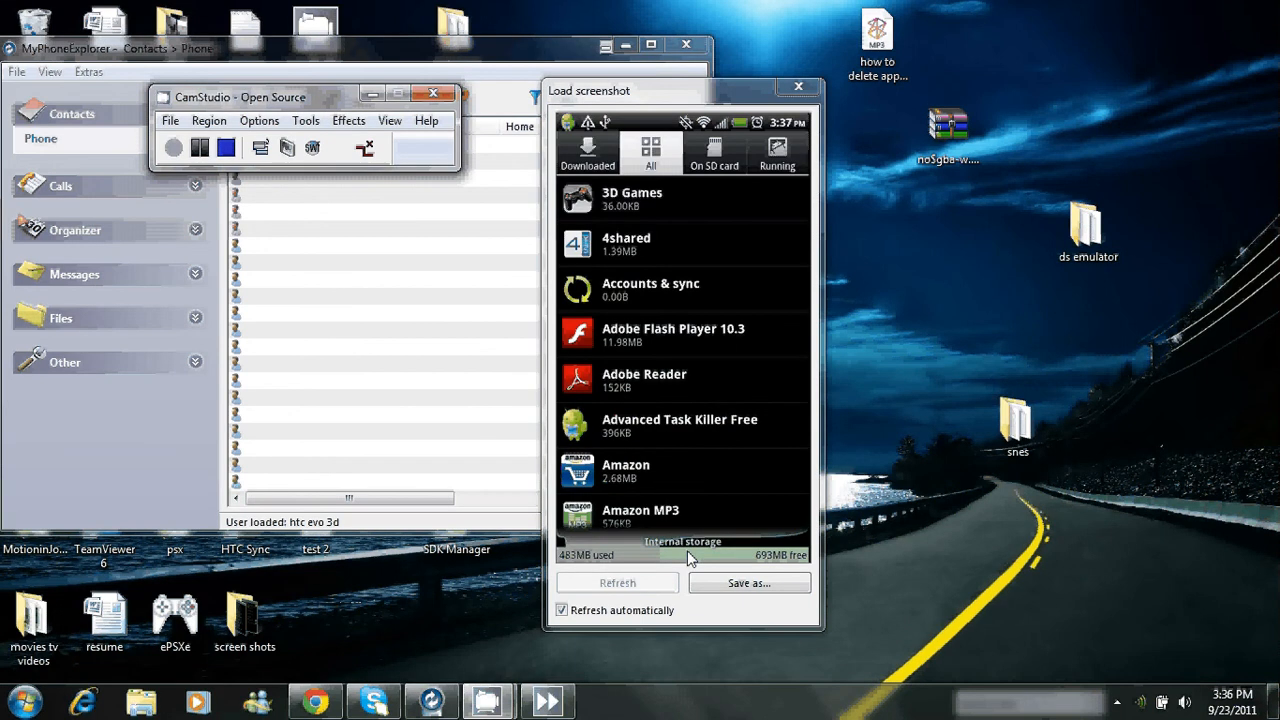